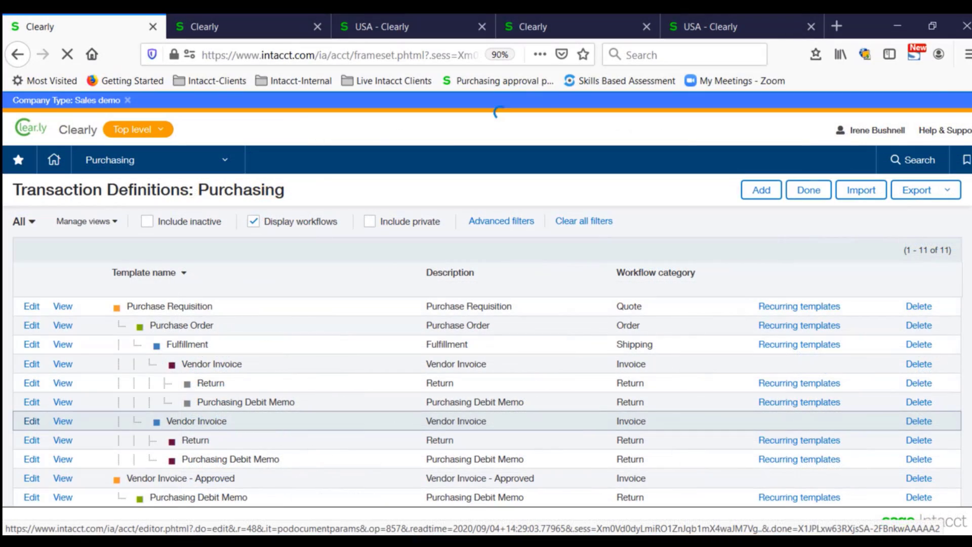
Edit the Vendor Invoice definition and review numbering, accounting, multi-currency and posting settings
click(30, 421)
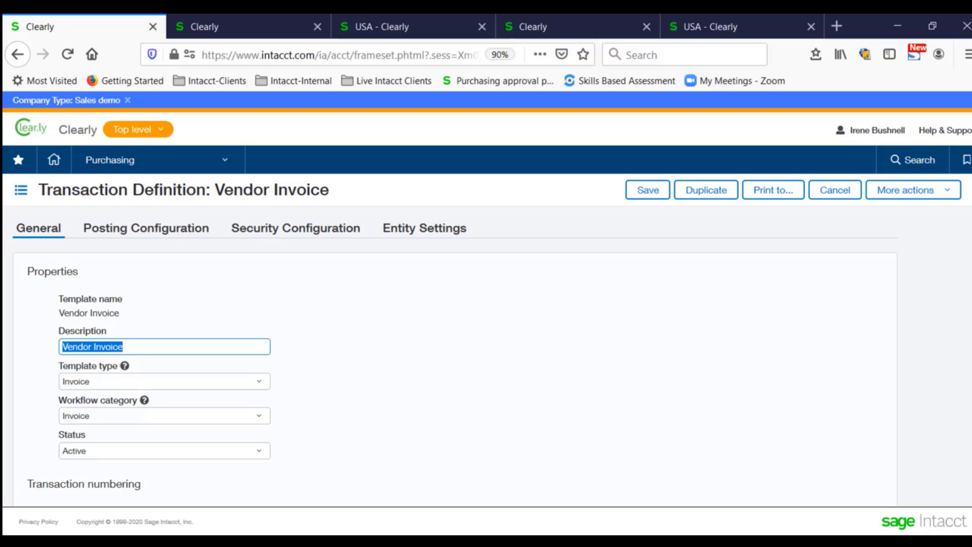
scroll(down, 3)
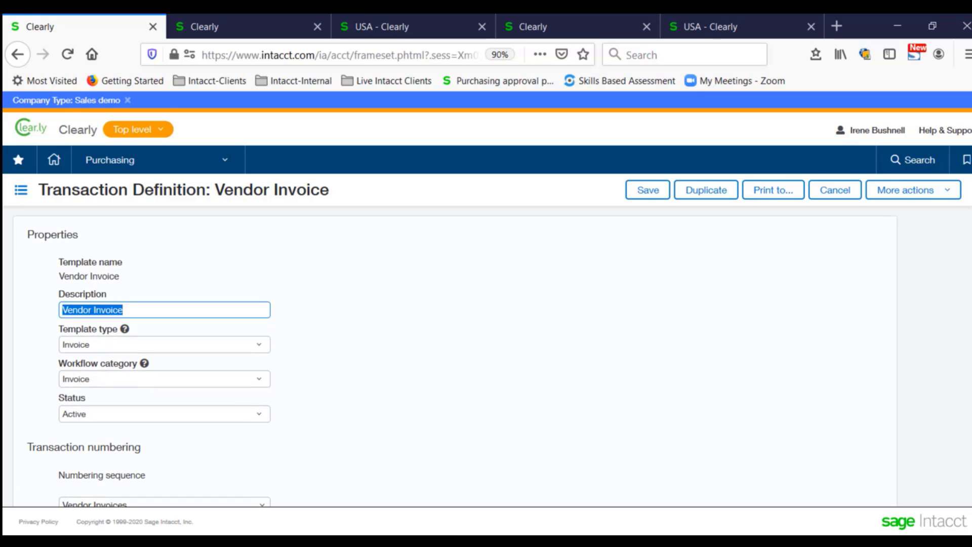
scroll(down, 3)
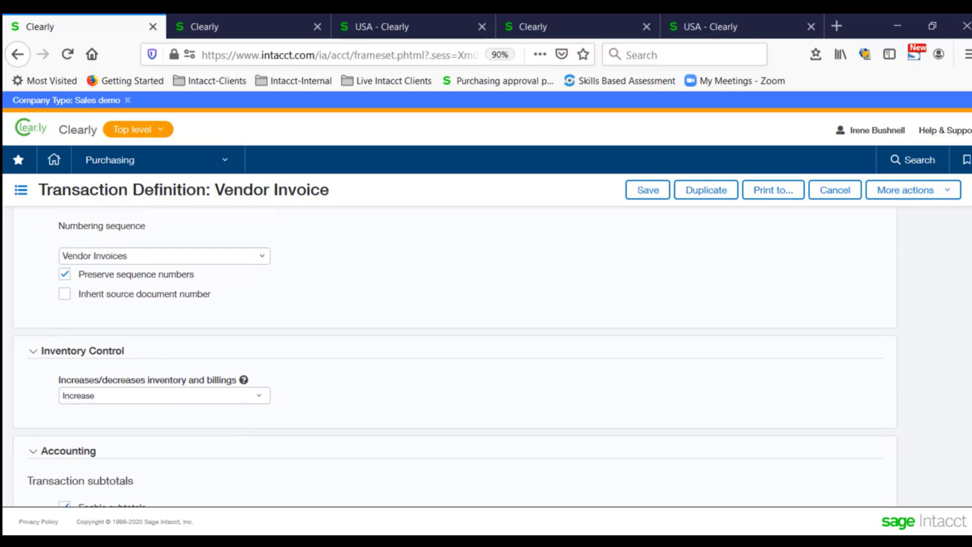
scroll(down, 3)
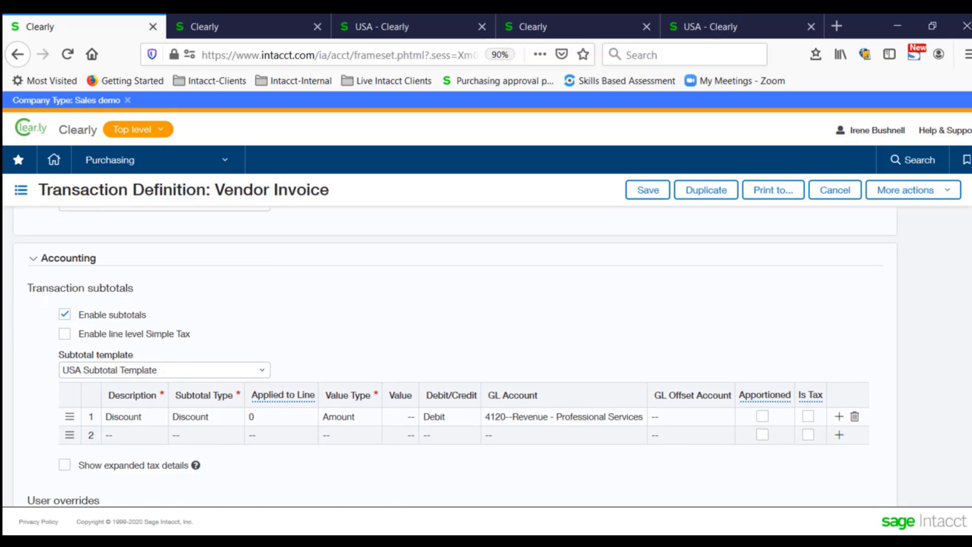
scroll(down, 3)
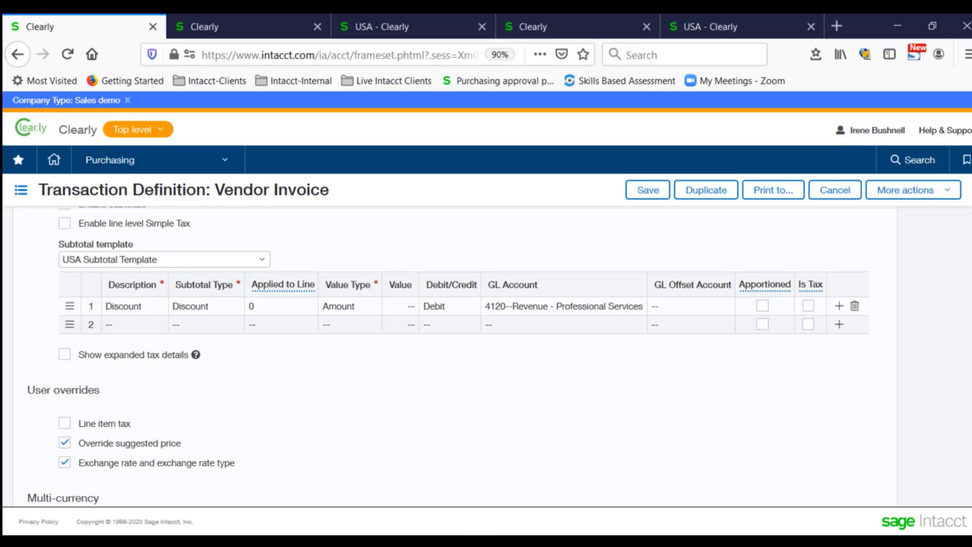
scroll(down, 3)
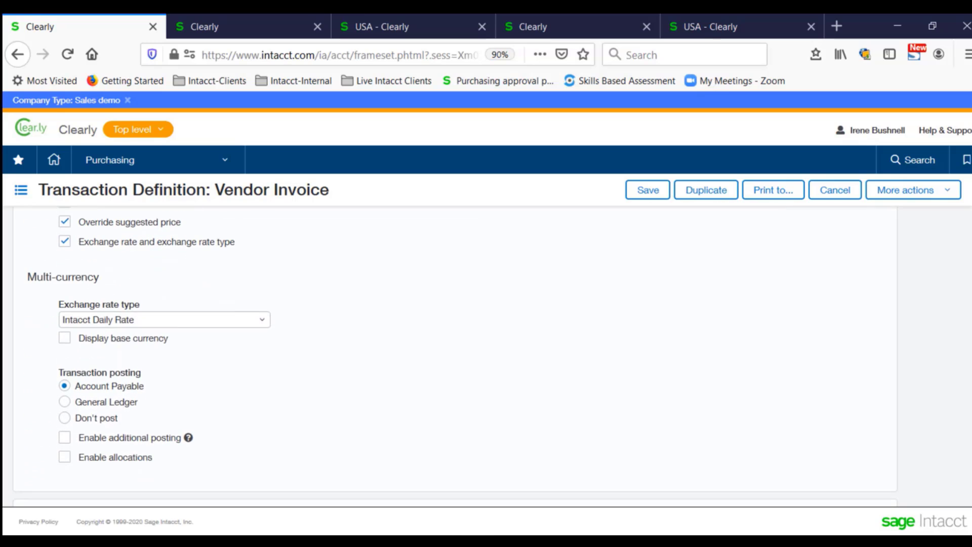
scroll(down, 3)
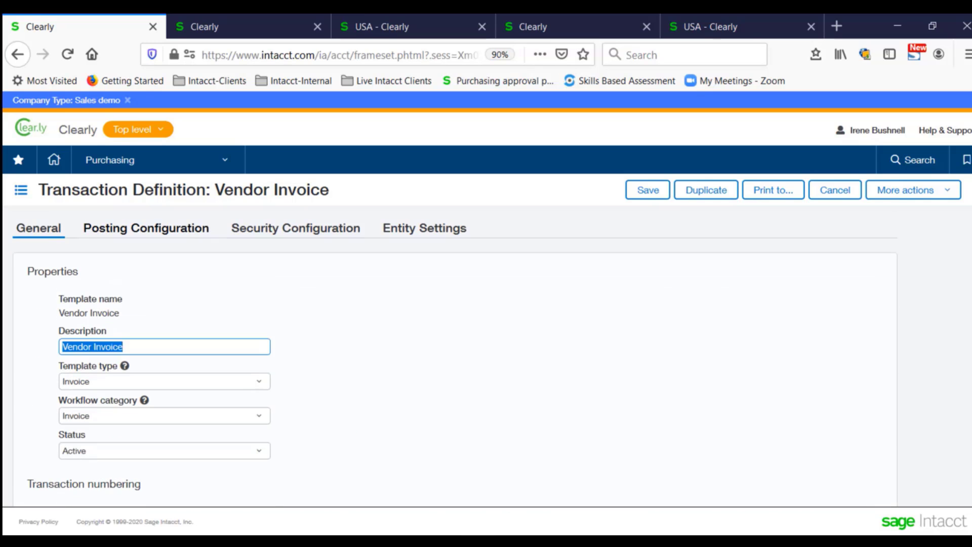
Show the Posting Configuration mapping item GL groups to debit accounts against Accounts Payable
click(146, 227)
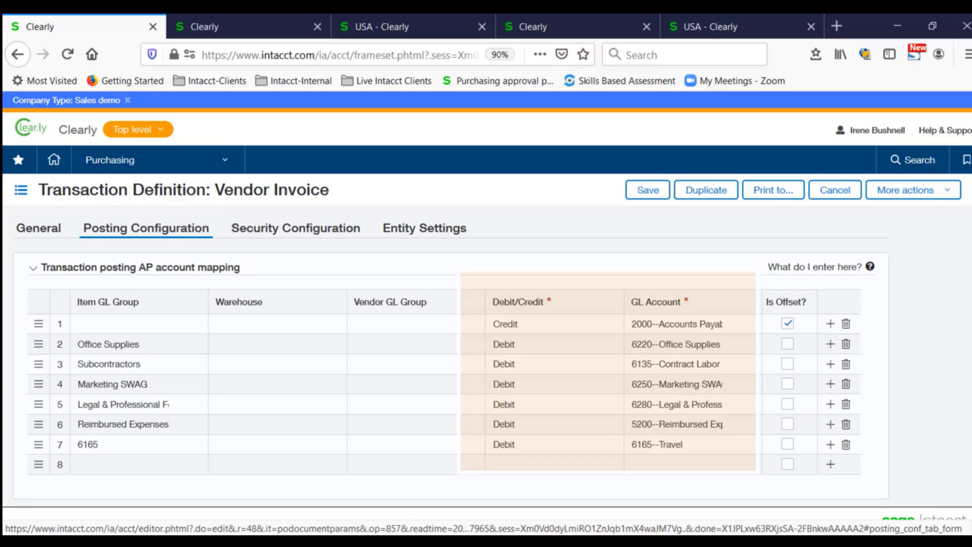
Review Security Configuration document permissions and group rules allowing only the Accounting Team
click(295, 227)
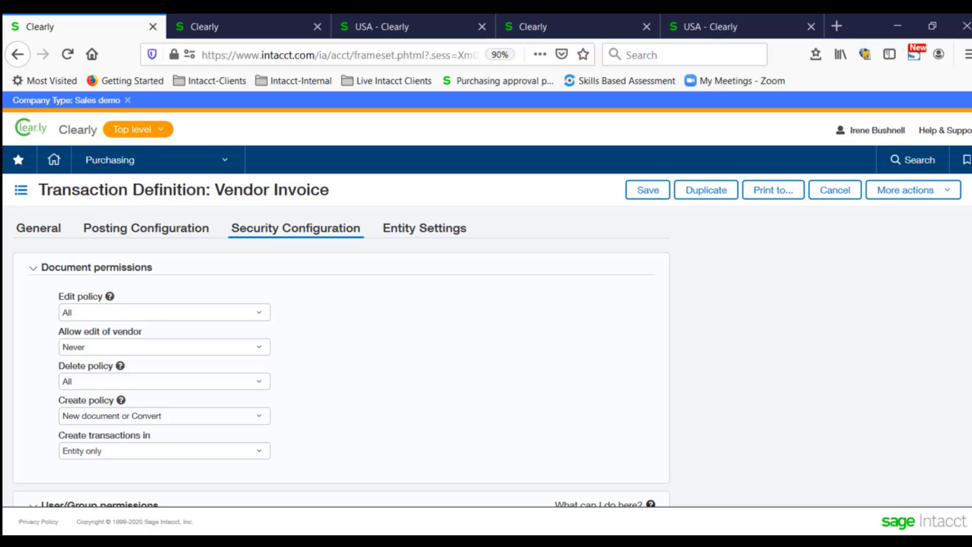
scroll(down, 3)
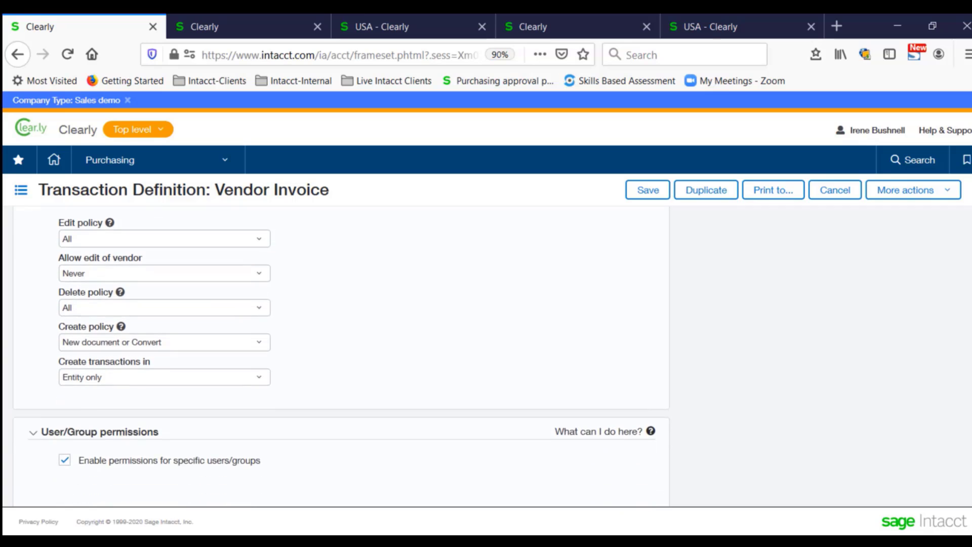
scroll(down, 3)
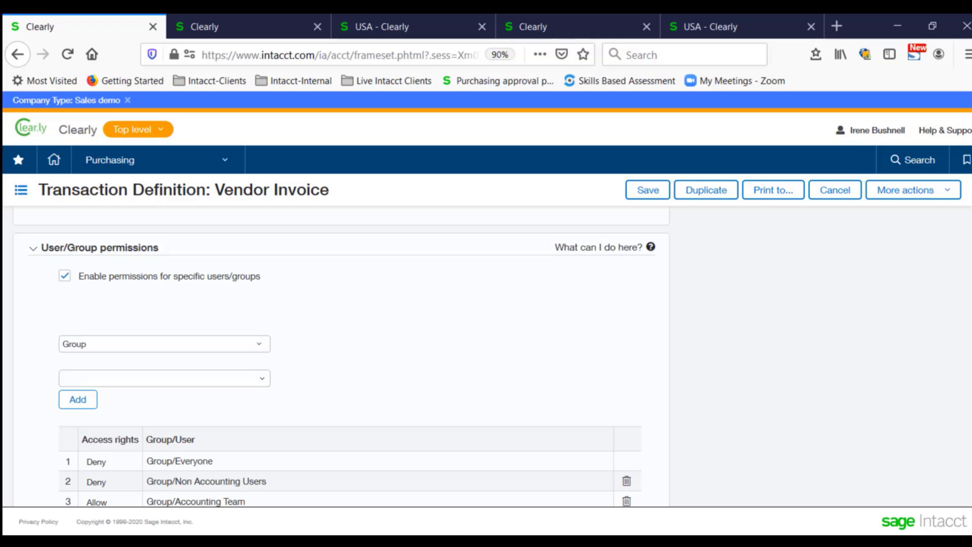
scroll(up, 3)
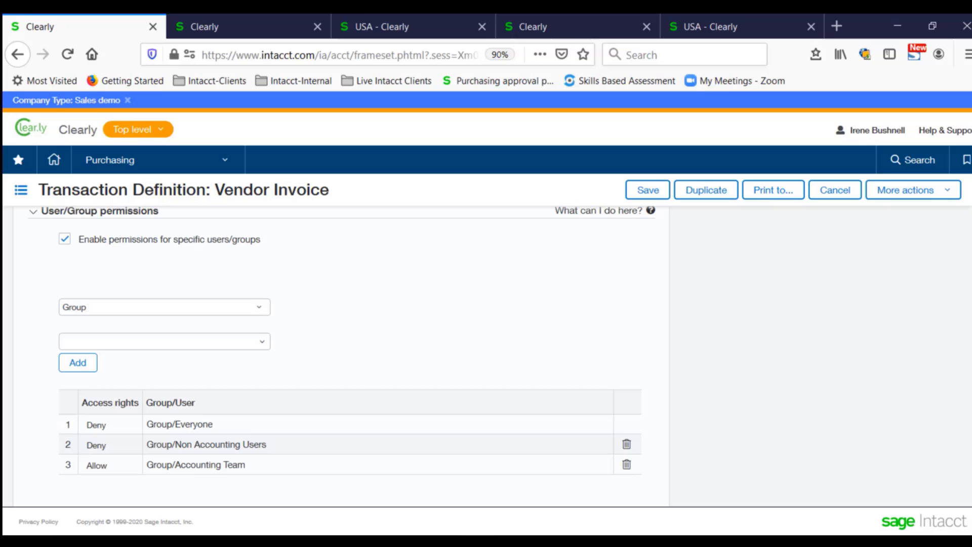
scroll(up, 3)
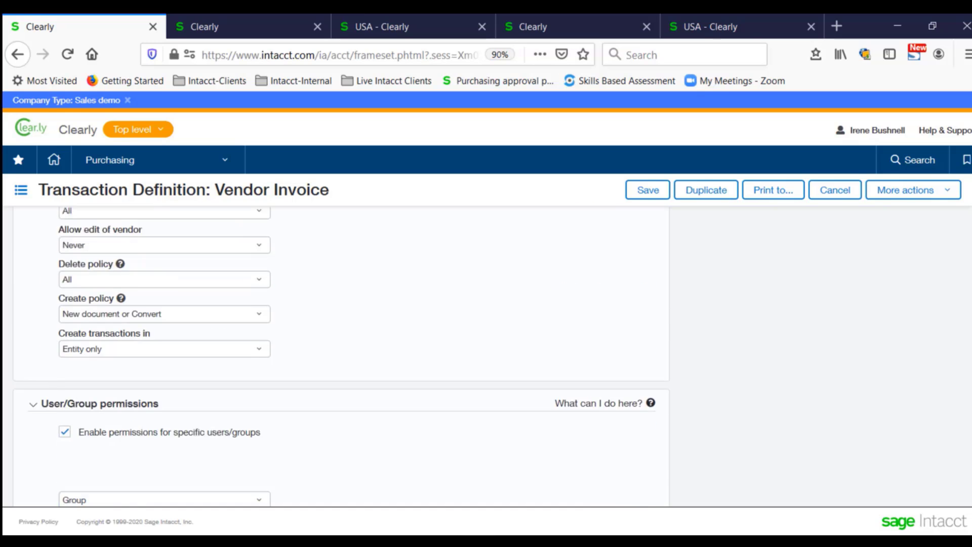
scroll(up, 3)
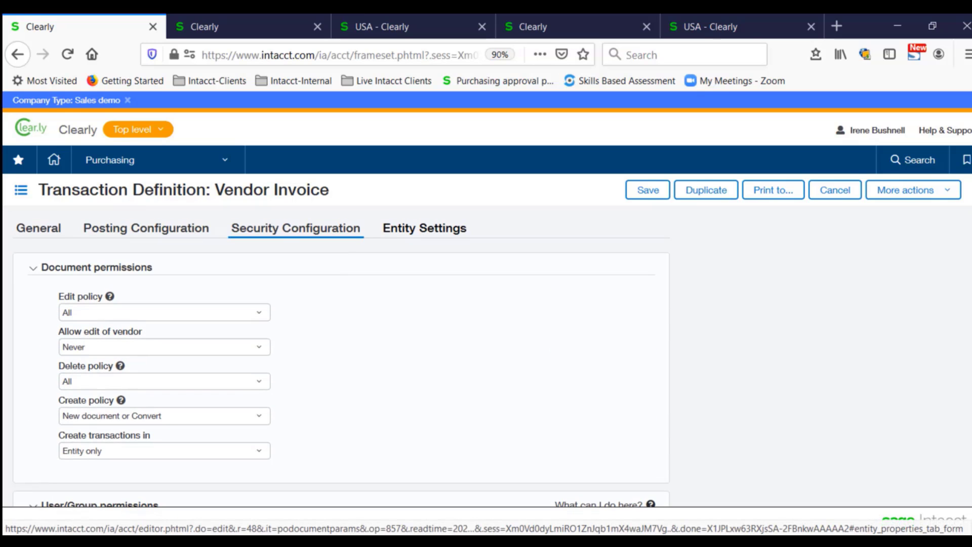
View the Vendor Invoice definition's Entity Settings
click(424, 227)
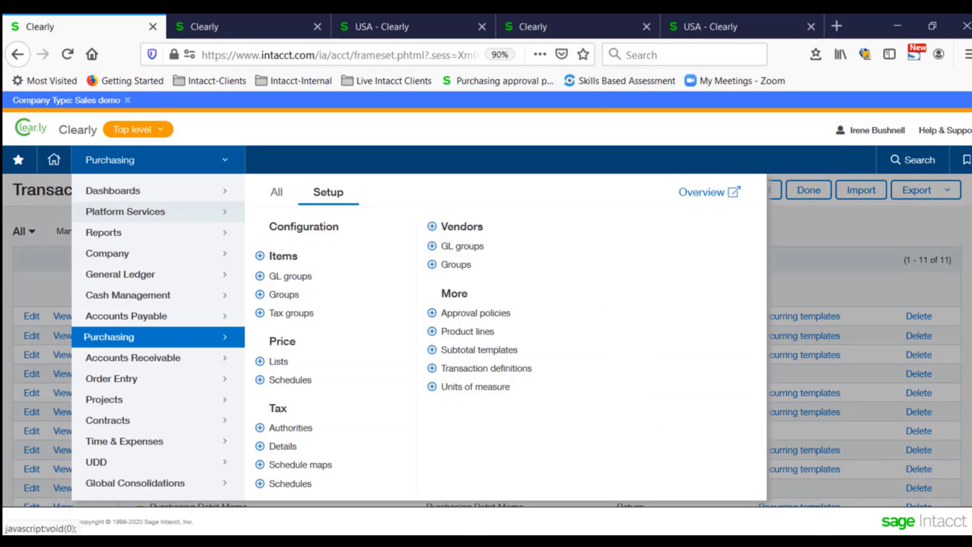
Open the purchasing approval policies list and edit a policy to see its steps
click(497, 367)
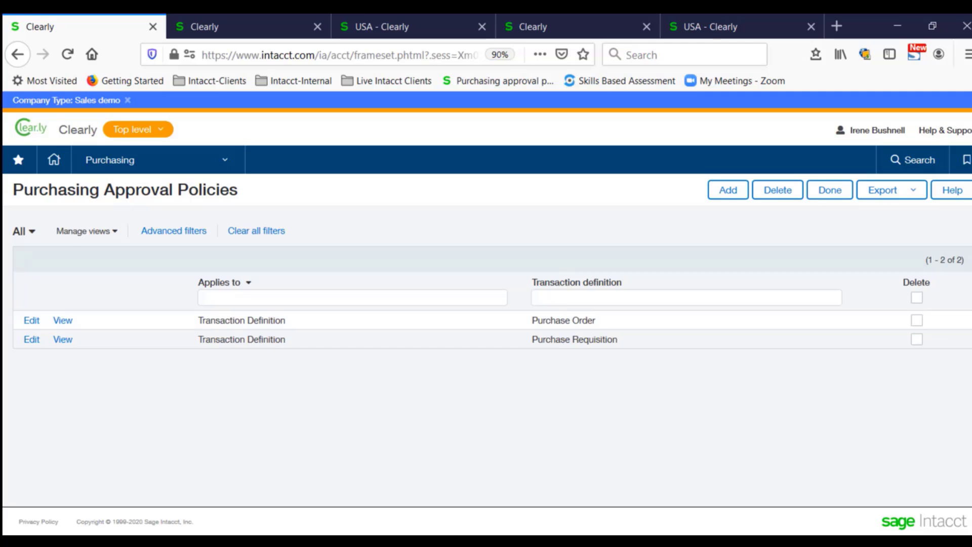
click(31, 320)
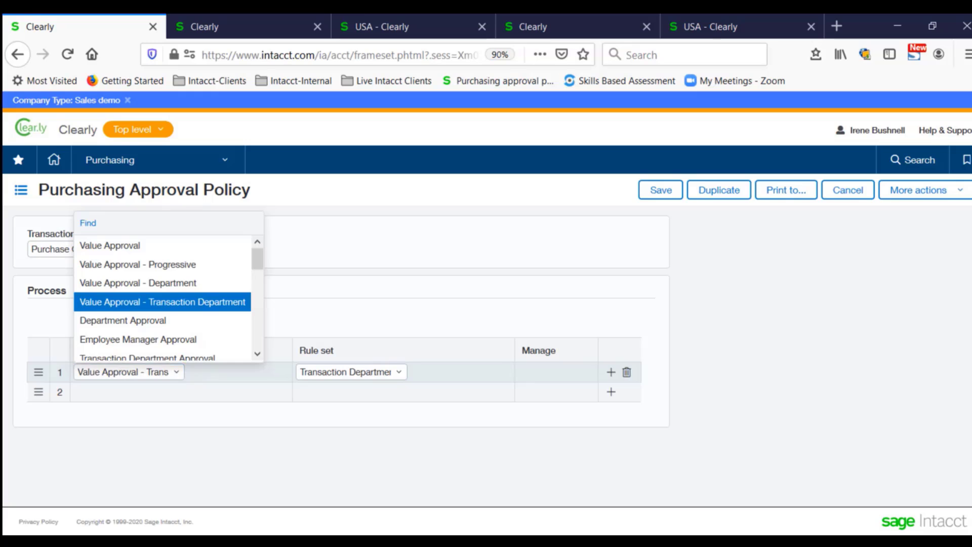
Switch to the Company > Departments list showing parent departments and managers
click(162, 301)
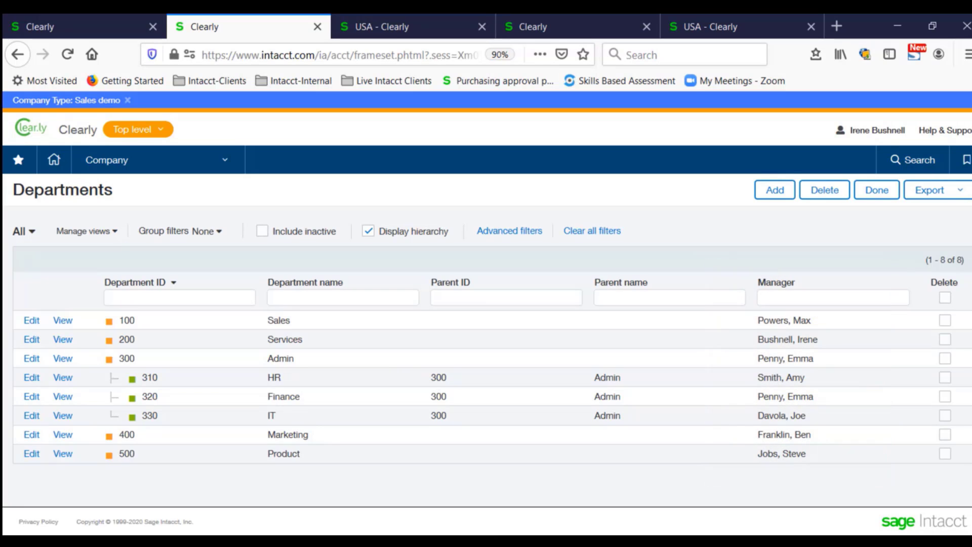
Switch to the employee user's 2,500.00 Purchase Requisition for vendor iProgram
click(732, 27)
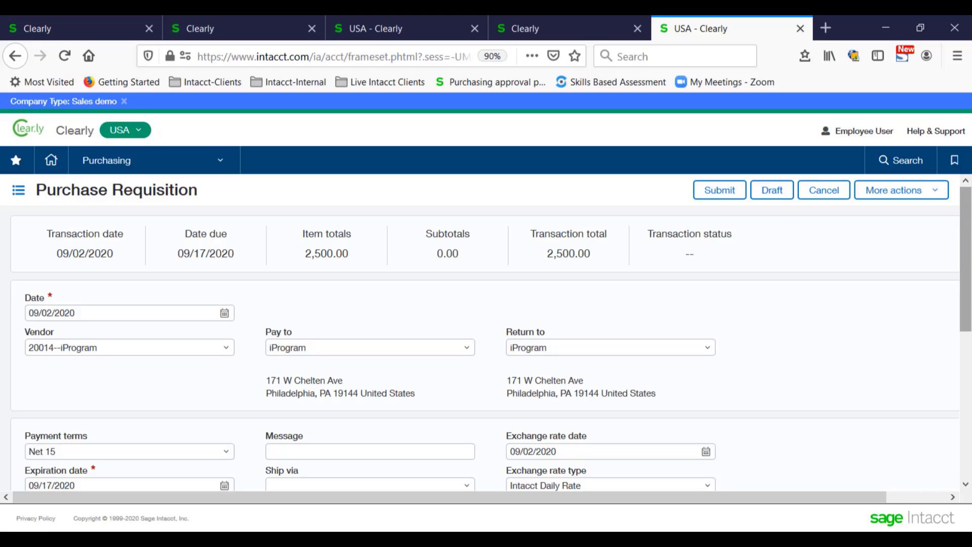
Review the office supplies entries and submit requisition PR0011 for approval
scroll(down, 3)
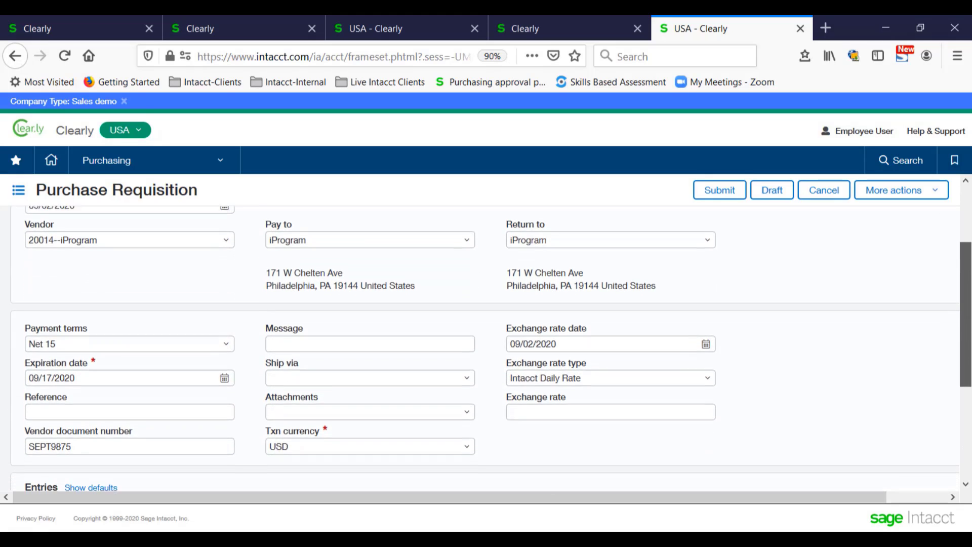
scroll(down, 3)
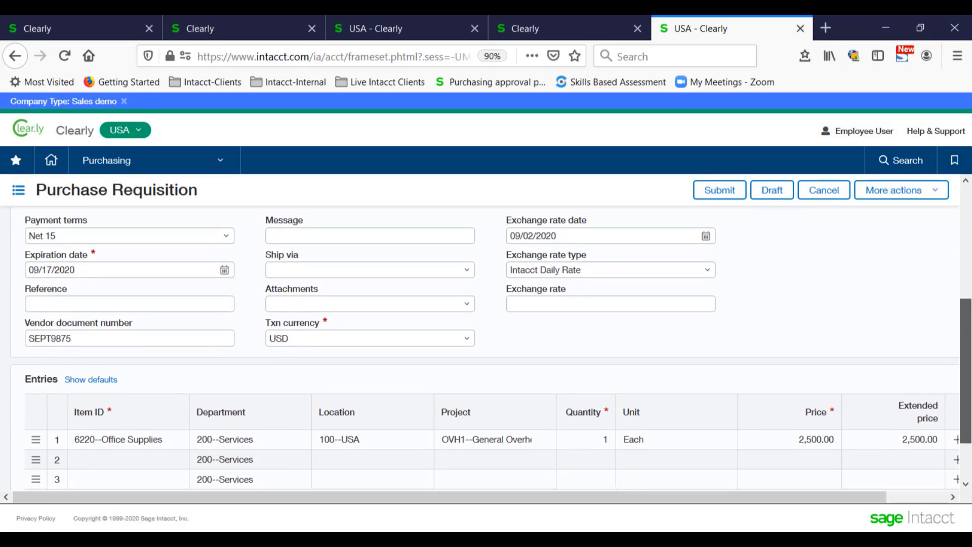
scroll(down, 3)
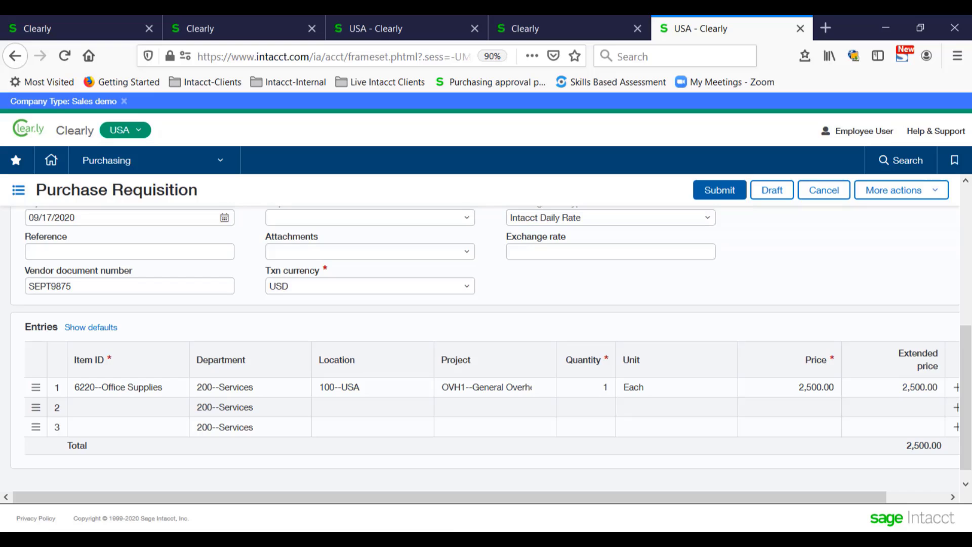
click(718, 190)
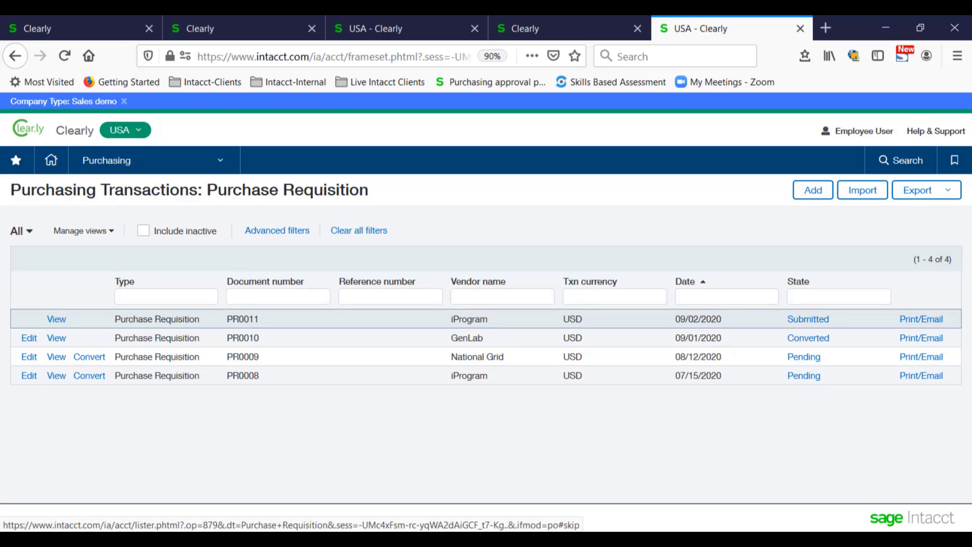
Open PR0011's approval history showing a pending department manager value-approval step
click(56, 319)
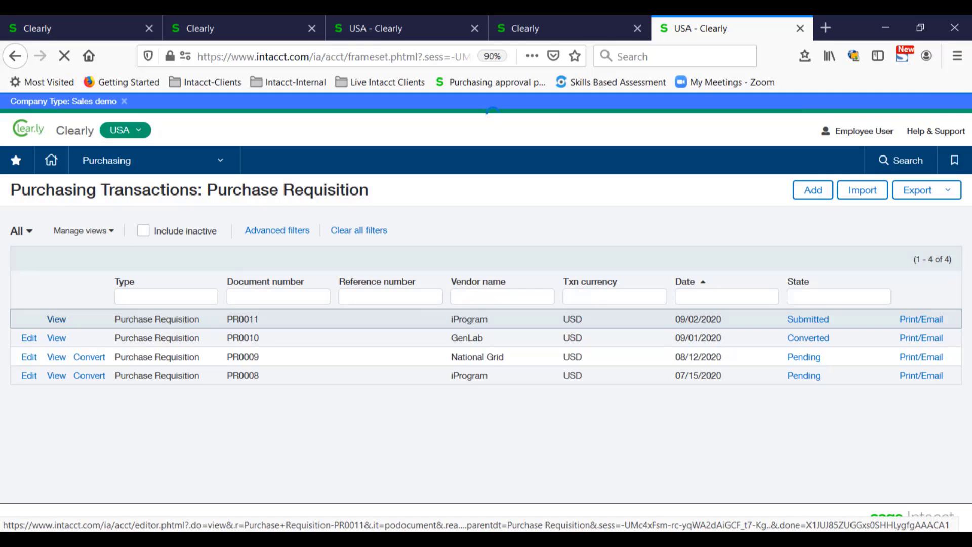
click(55, 318)
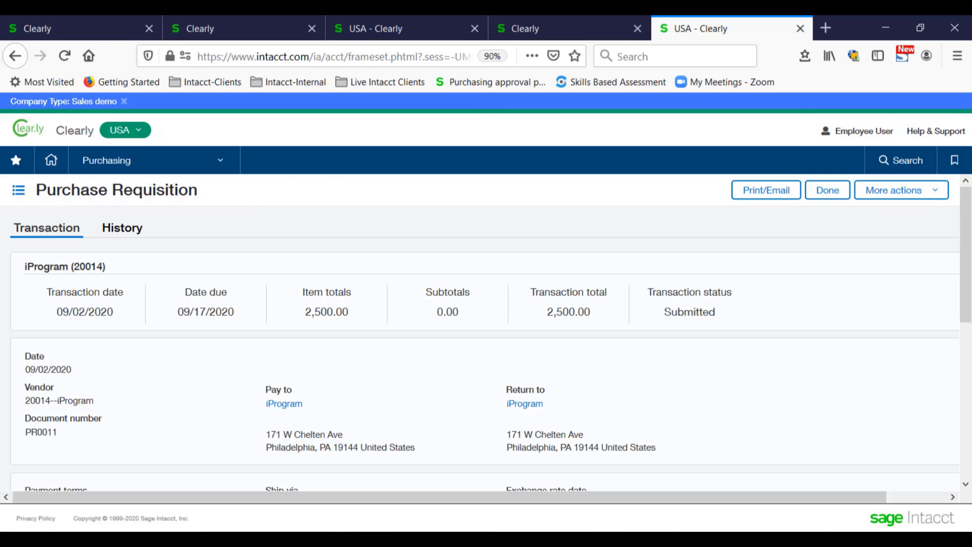
click(122, 228)
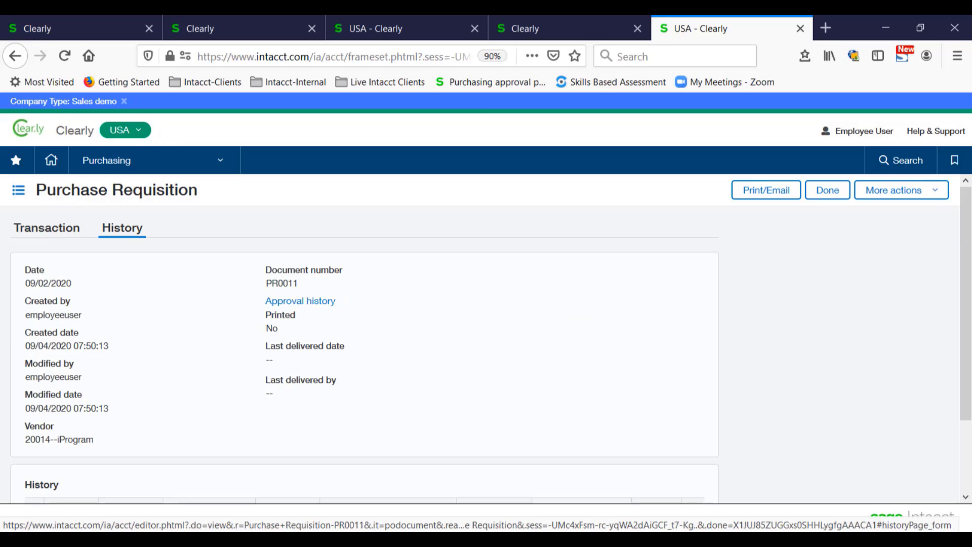
click(300, 301)
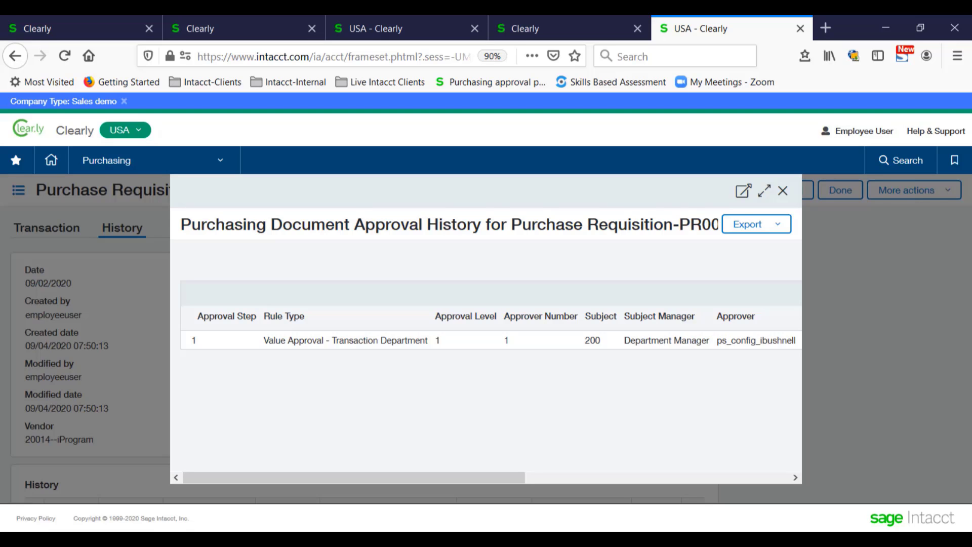
Switch to the approving manager's browser session
click(782, 190)
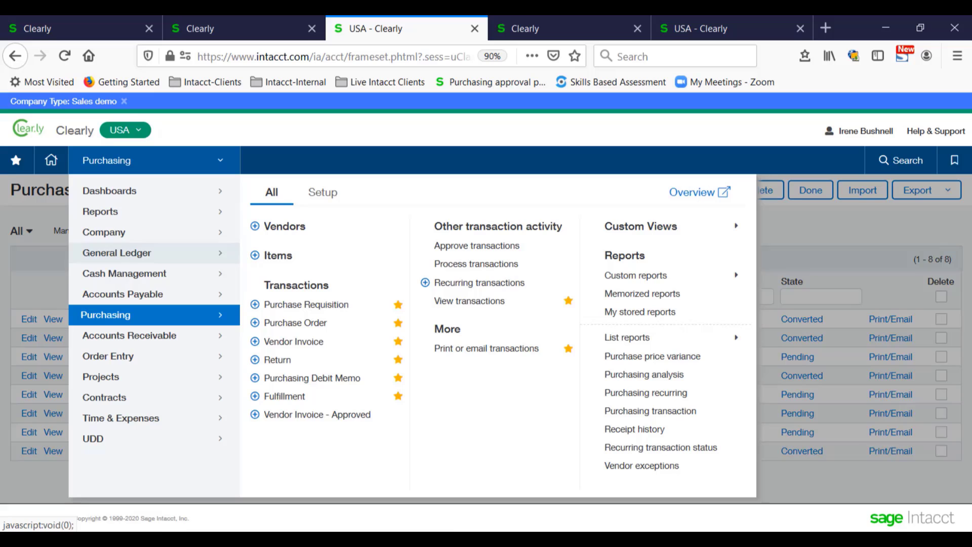
mouse_move(475, 263)
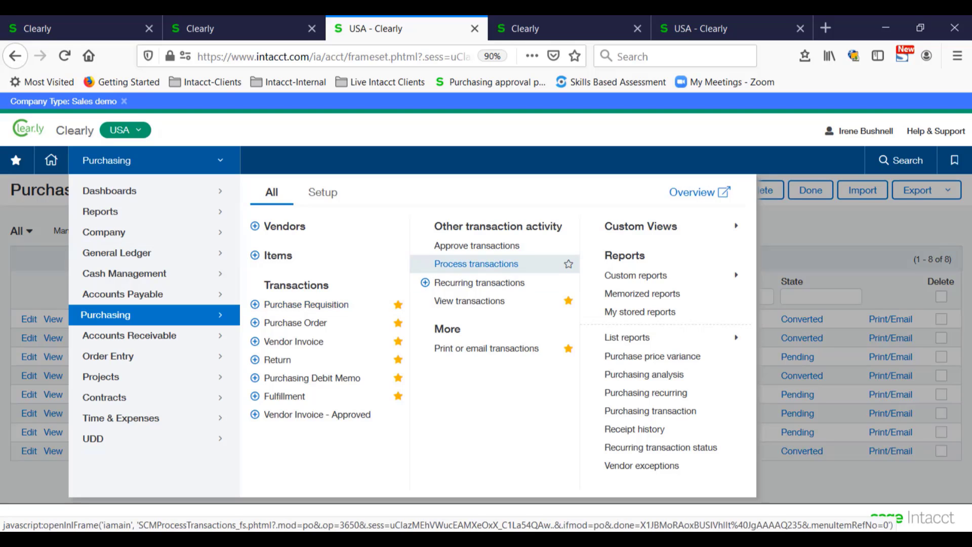
Open requisition PR0011 from the Approve Transactions list and begin approving it
click(476, 246)
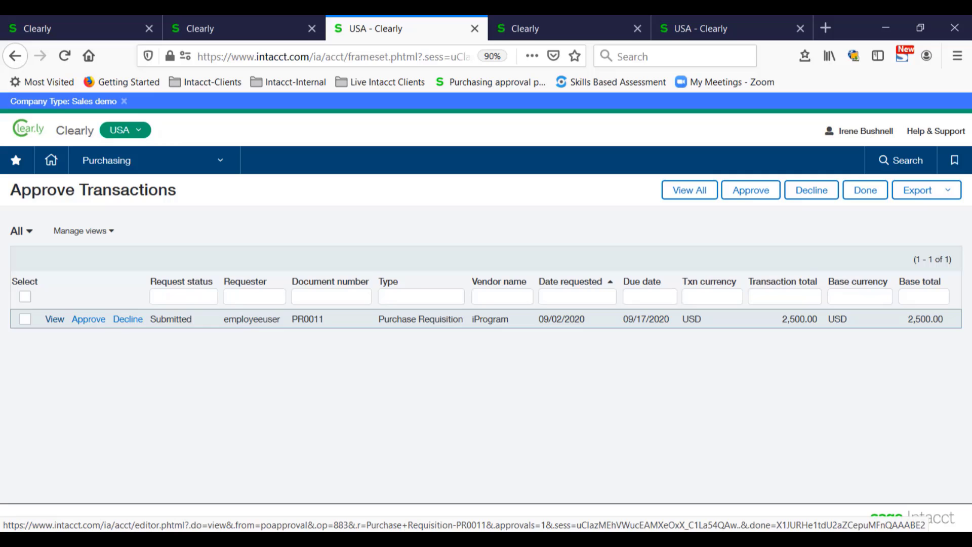
click(54, 319)
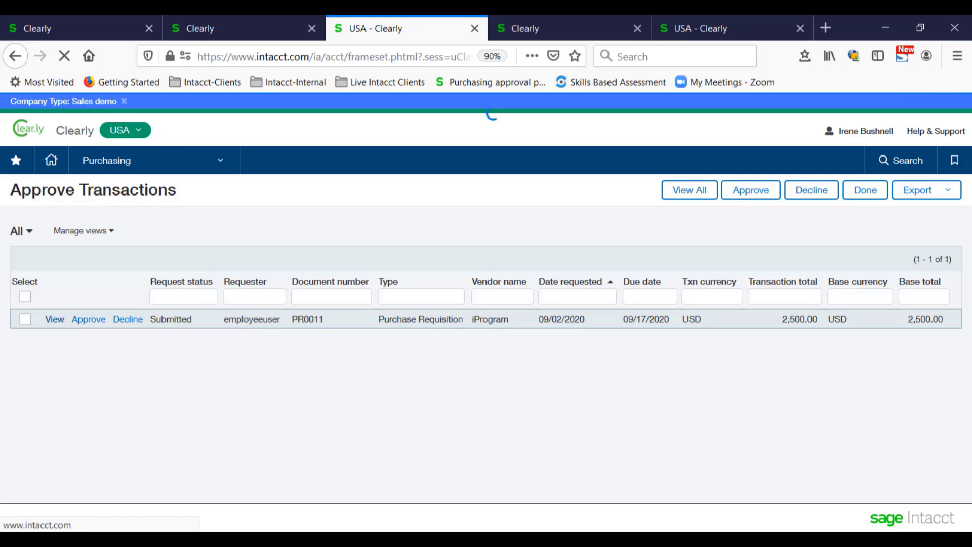
click(54, 318)
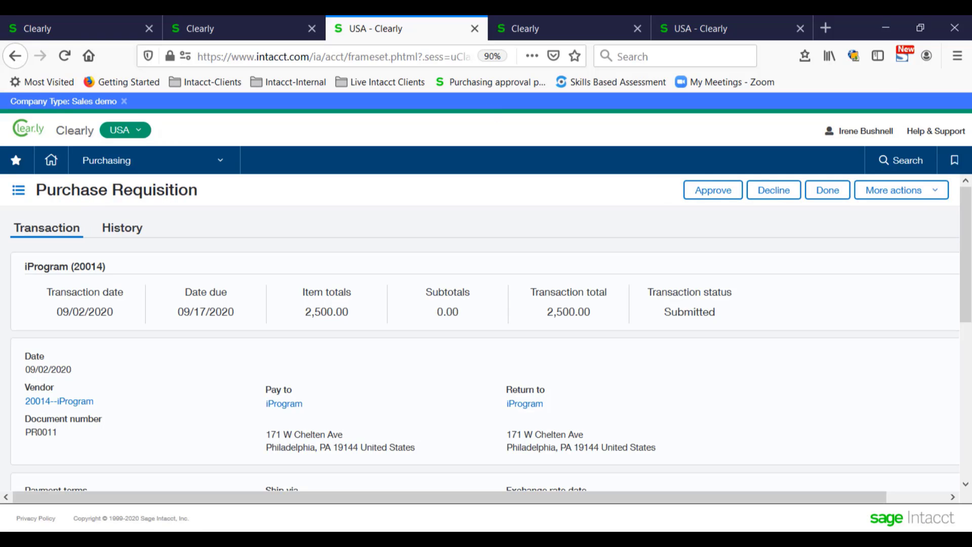
click(712, 190)
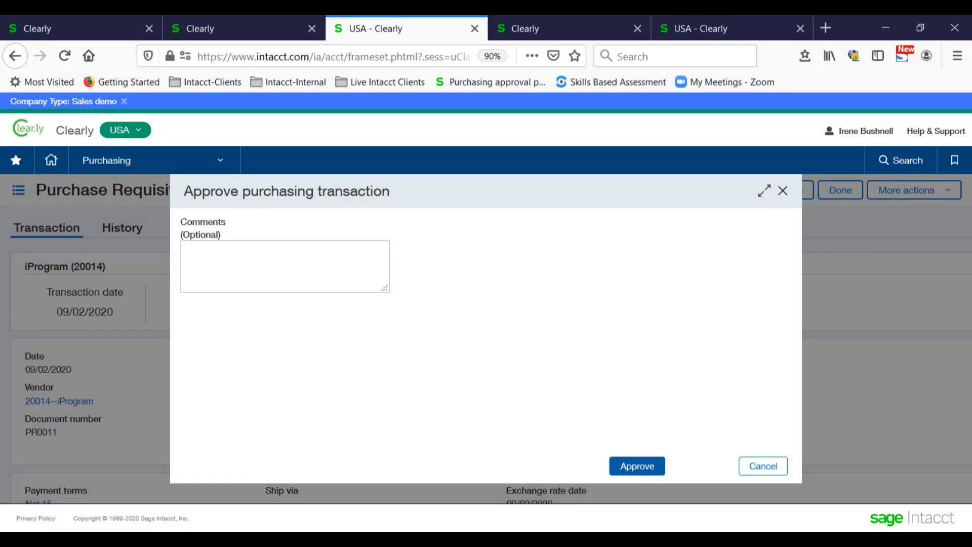
Confirm PR0011's approval, review its history as requester, then return to the approver's list
click(636, 466)
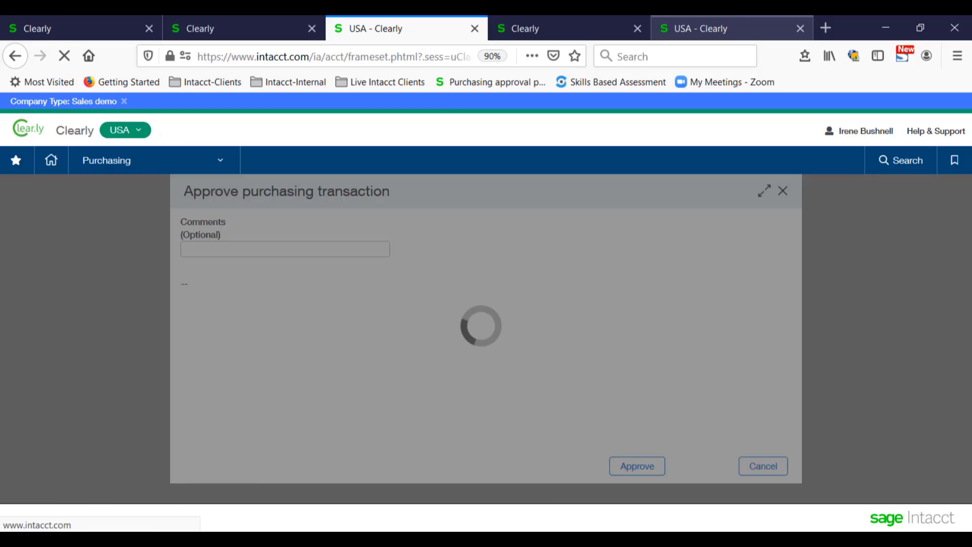
click(635, 466)
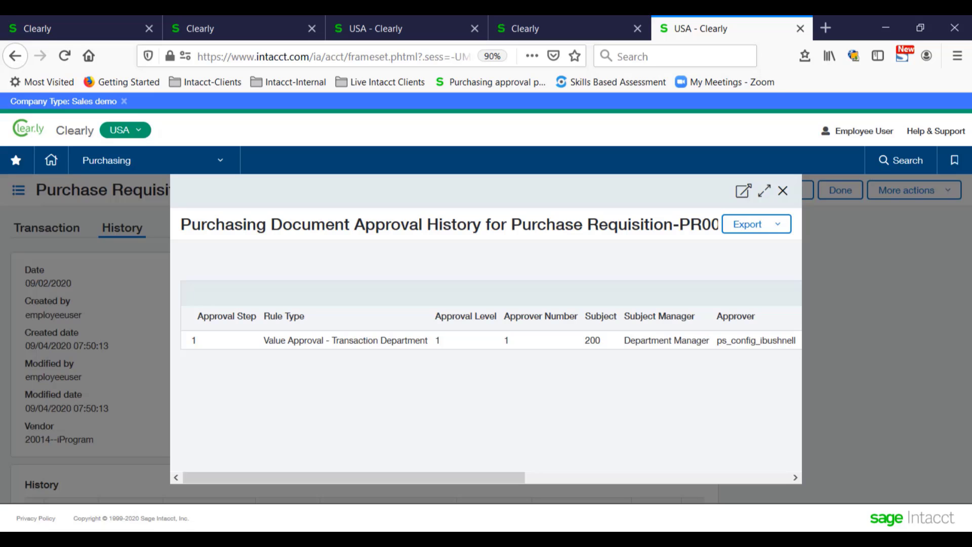
click(782, 190)
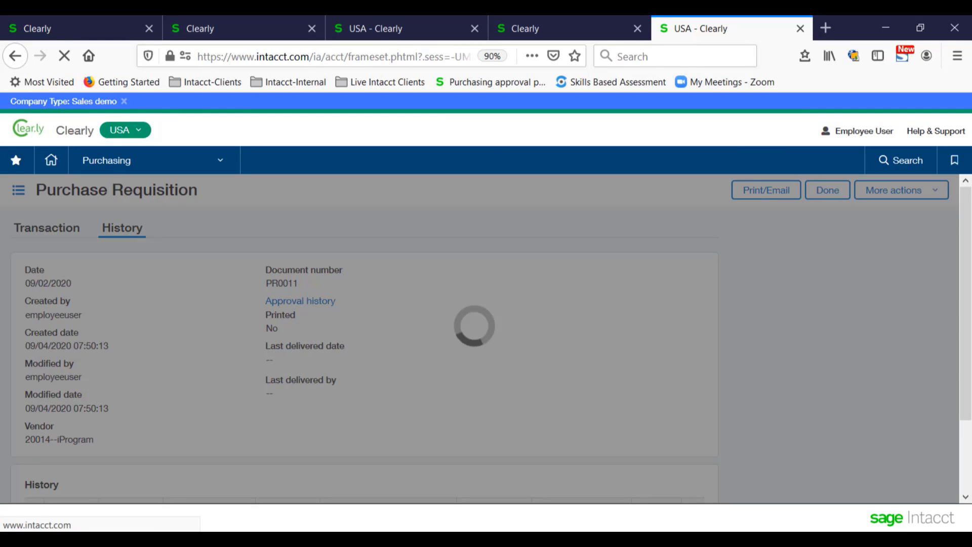
click(826, 190)
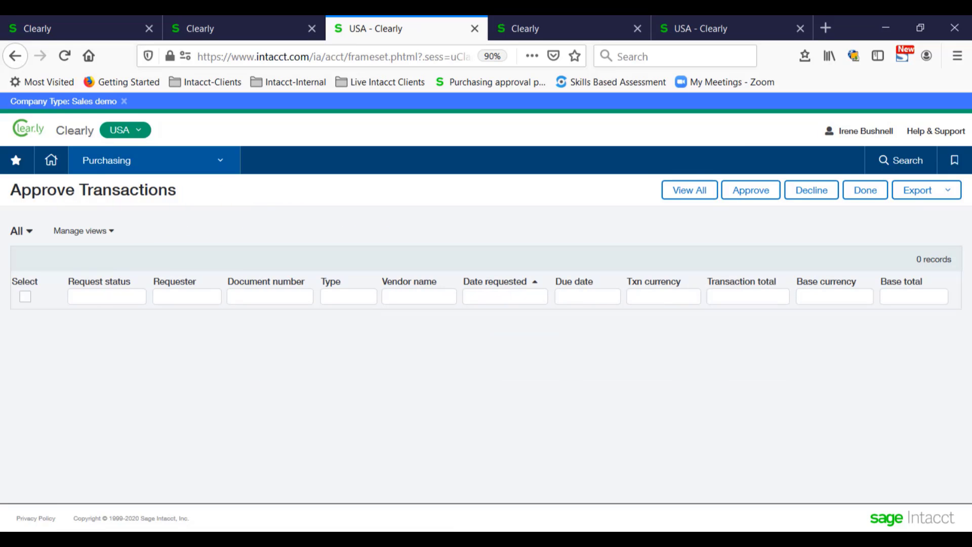
Convert requisition PR0011 from the Purchase Requisition list into an iProgram purchase order
click(153, 160)
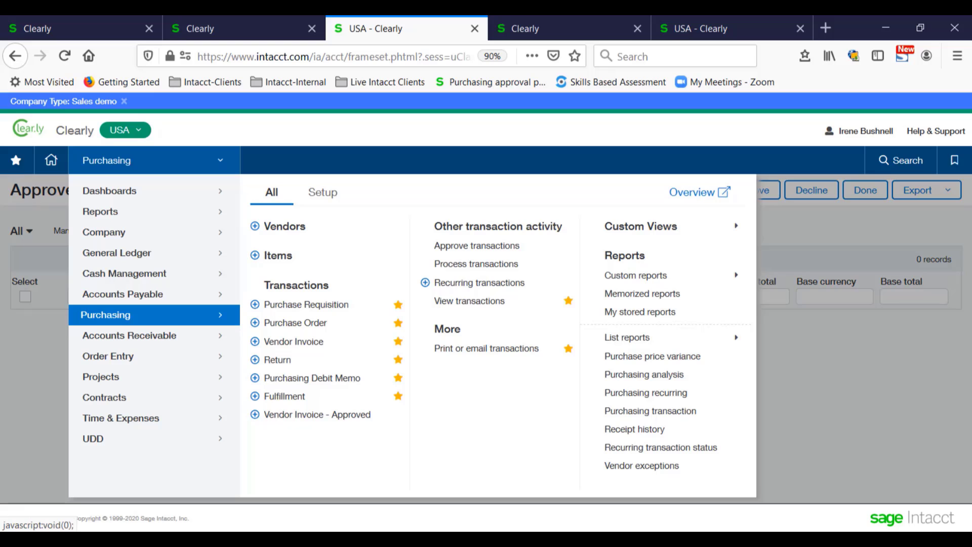
mouse_move(304, 304)
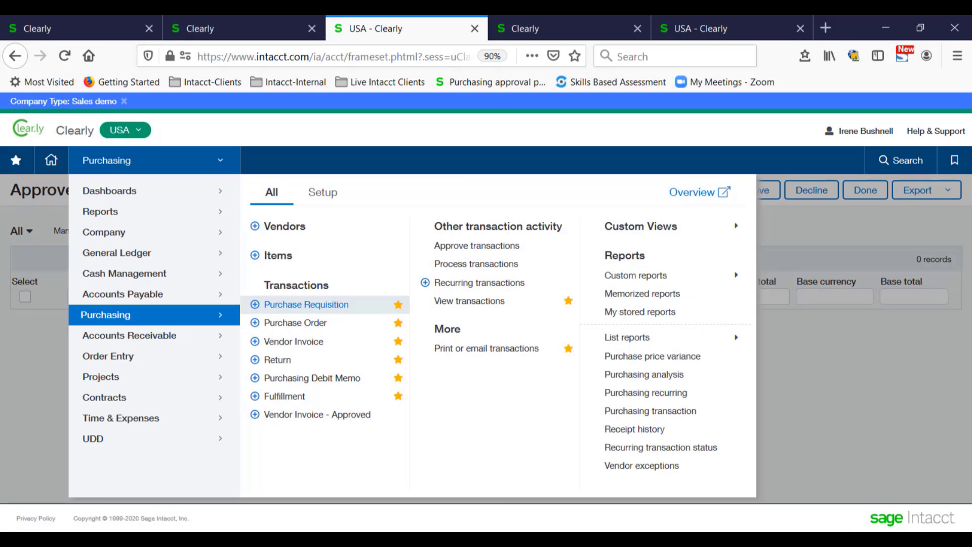
click(306, 304)
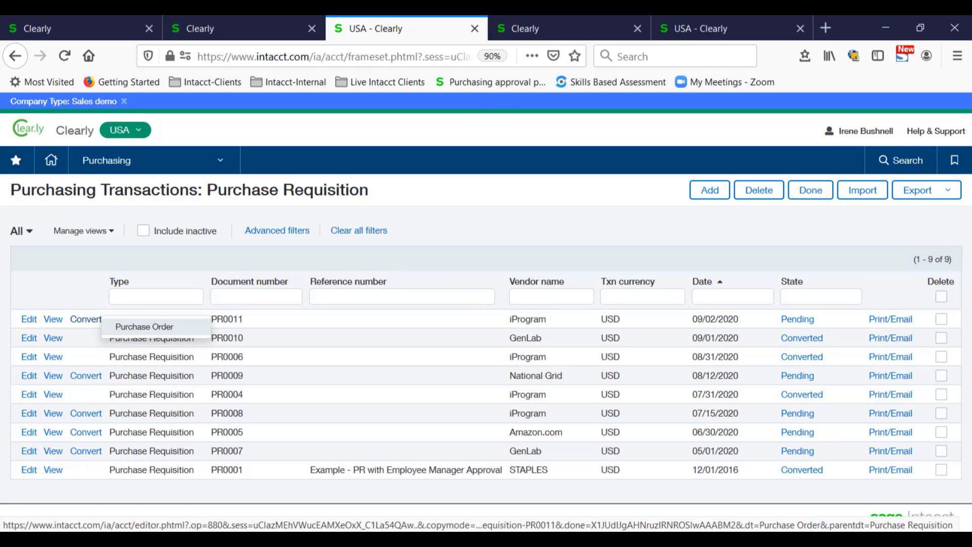
click(144, 326)
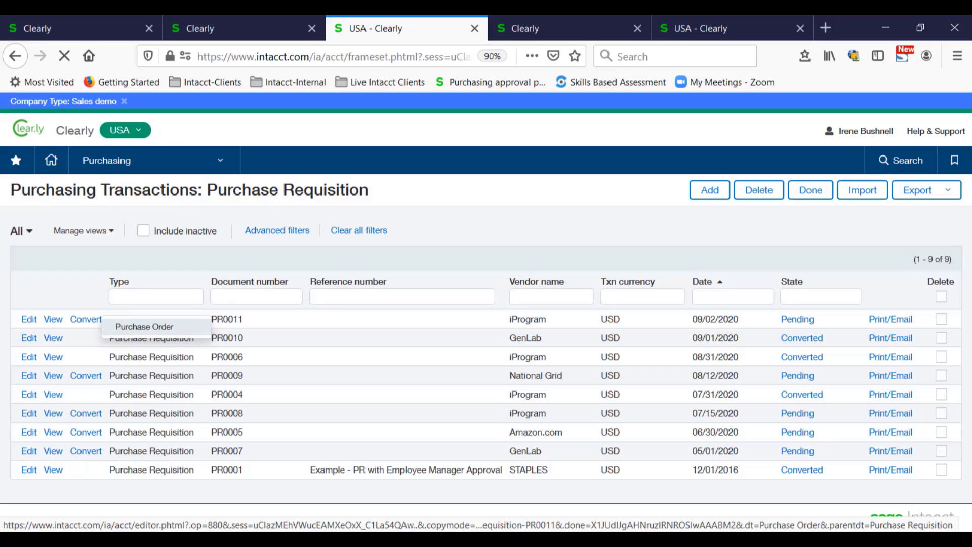
click(144, 326)
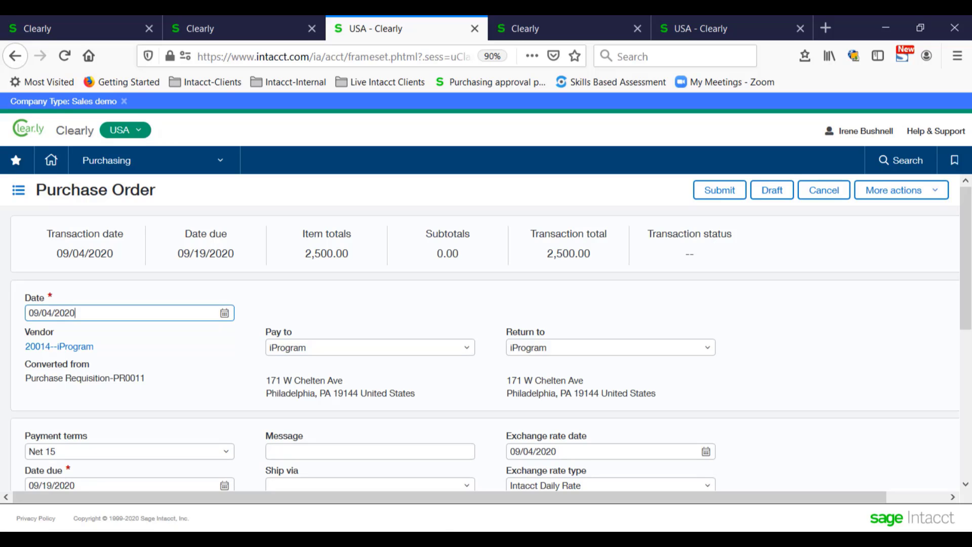
Review the converted iProgram order's entries and submit it as pending PO0273
scroll(down, 3)
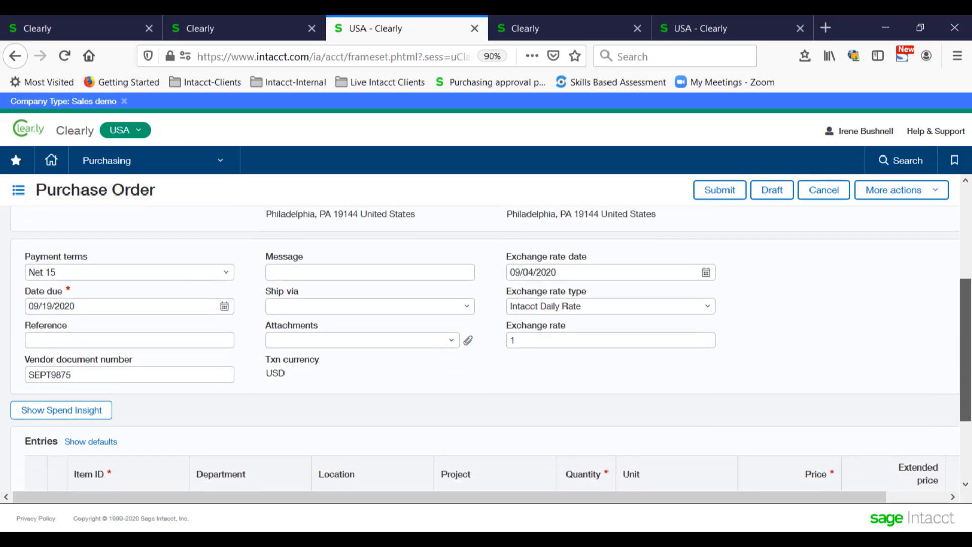
scroll(down, 3)
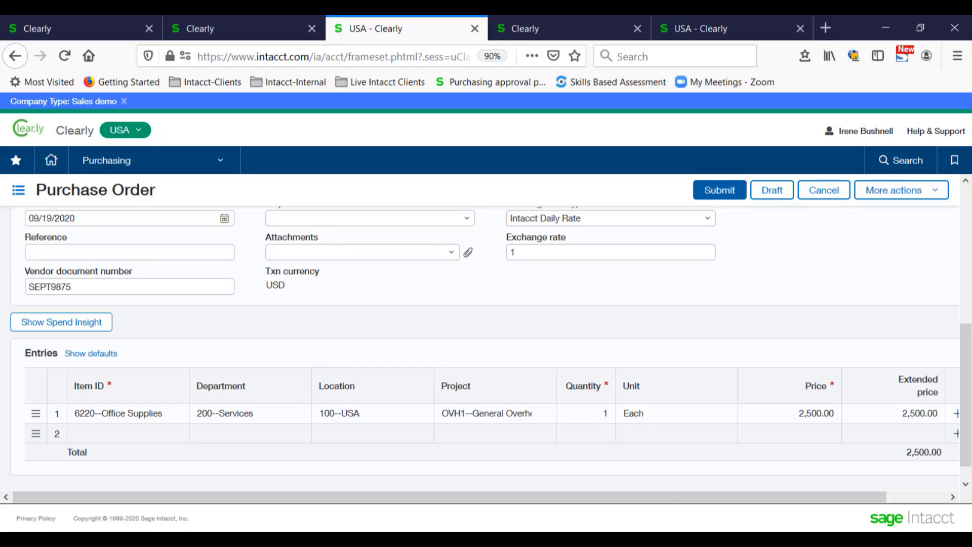
click(718, 189)
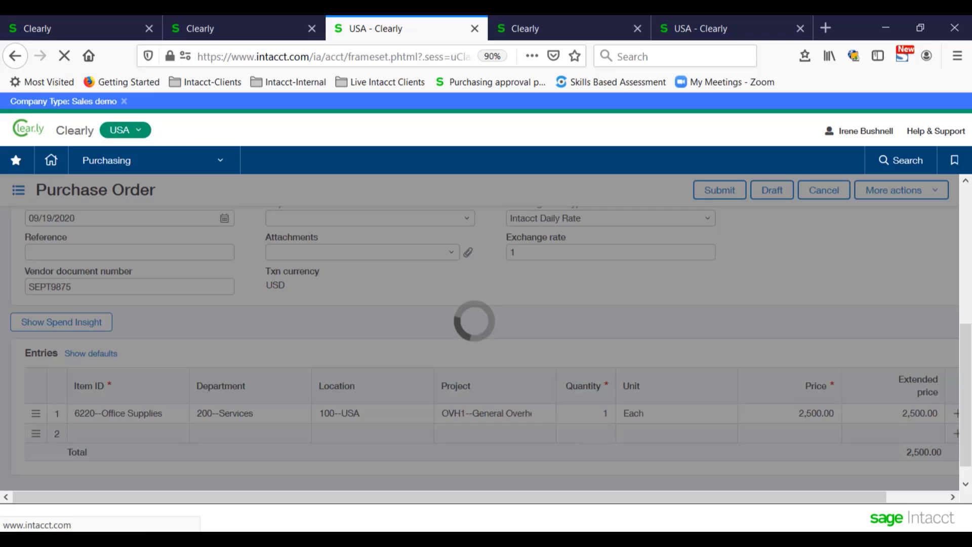
click(822, 190)
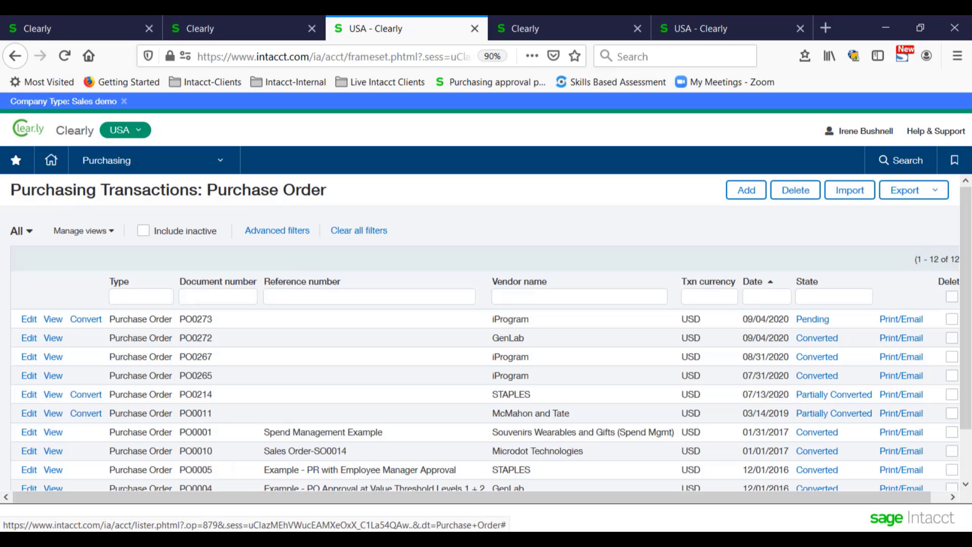
Convert pending purchase order PO0273 into a vendor invoice
click(812, 318)
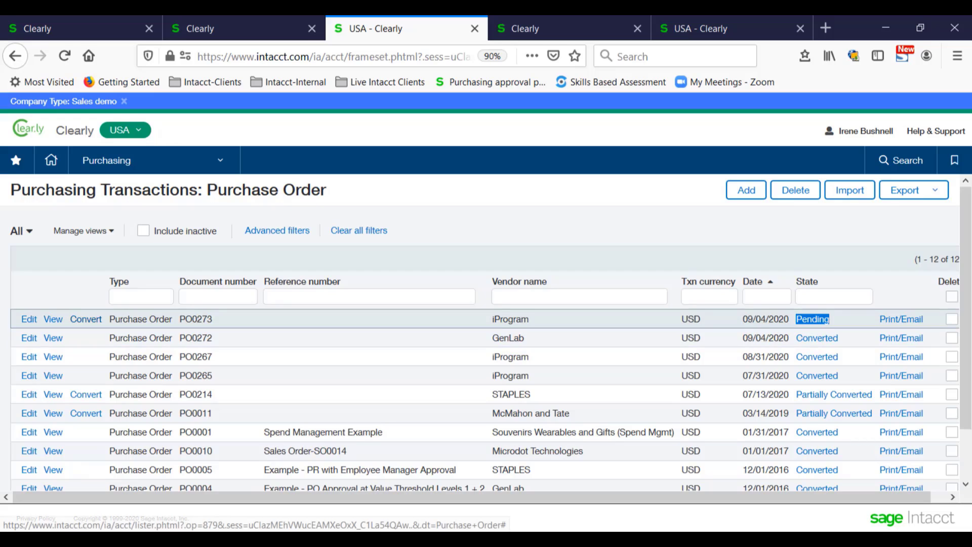
click(85, 319)
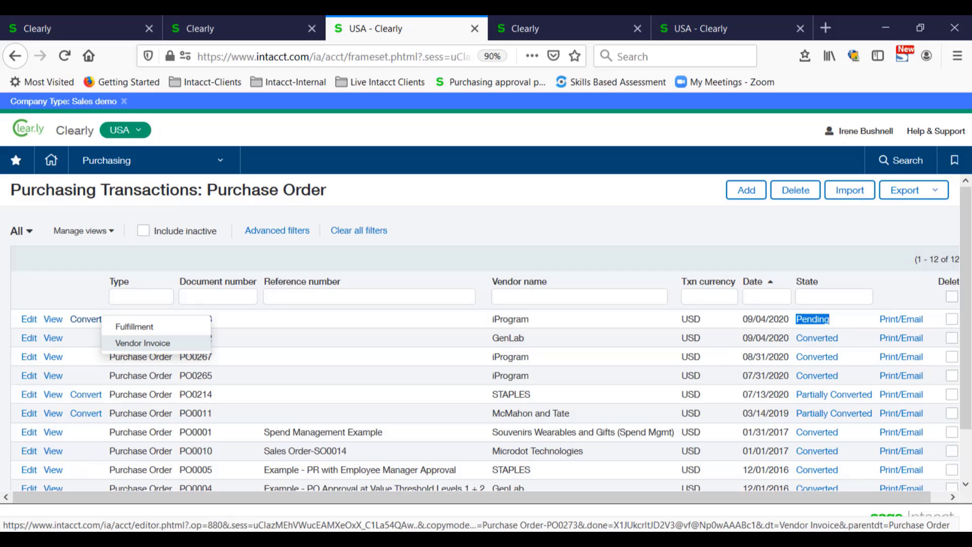
click(142, 343)
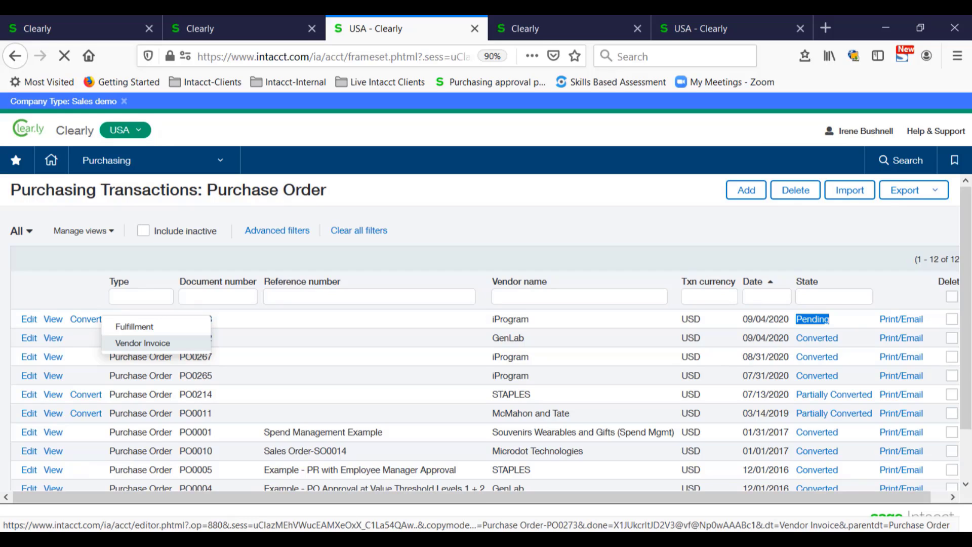
click(143, 343)
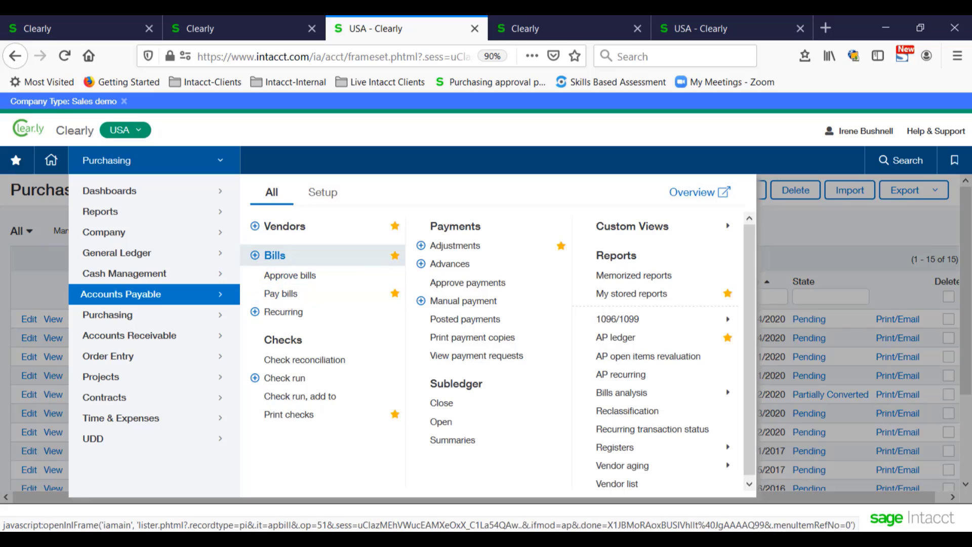
Show the AP Bills list with iProgram bill SEPT9875 for $2,500.00 from the vendor invoice
click(274, 255)
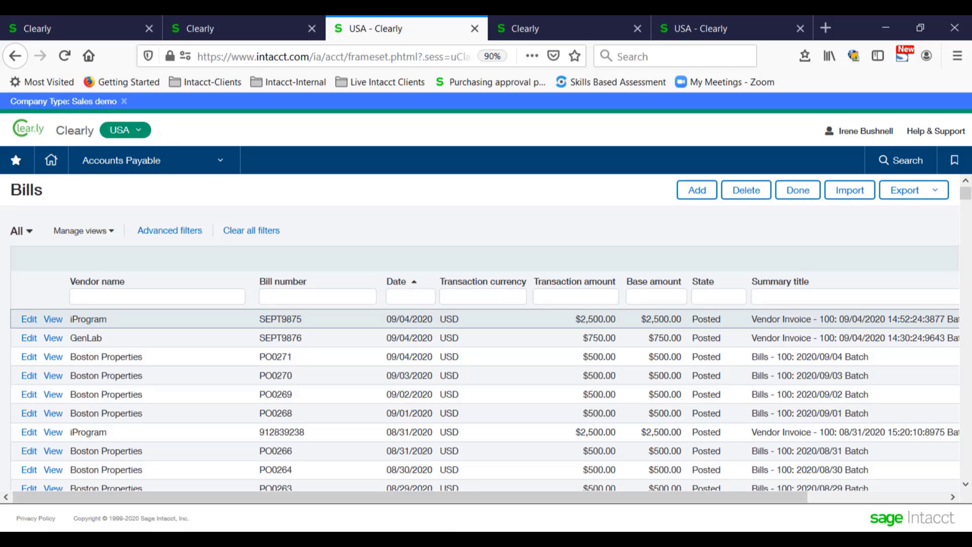
double_click(782, 319)
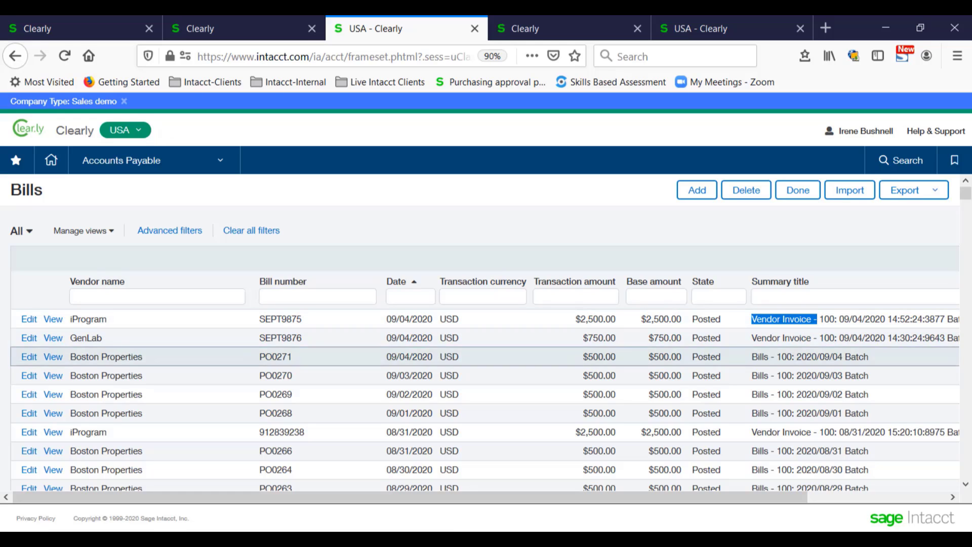